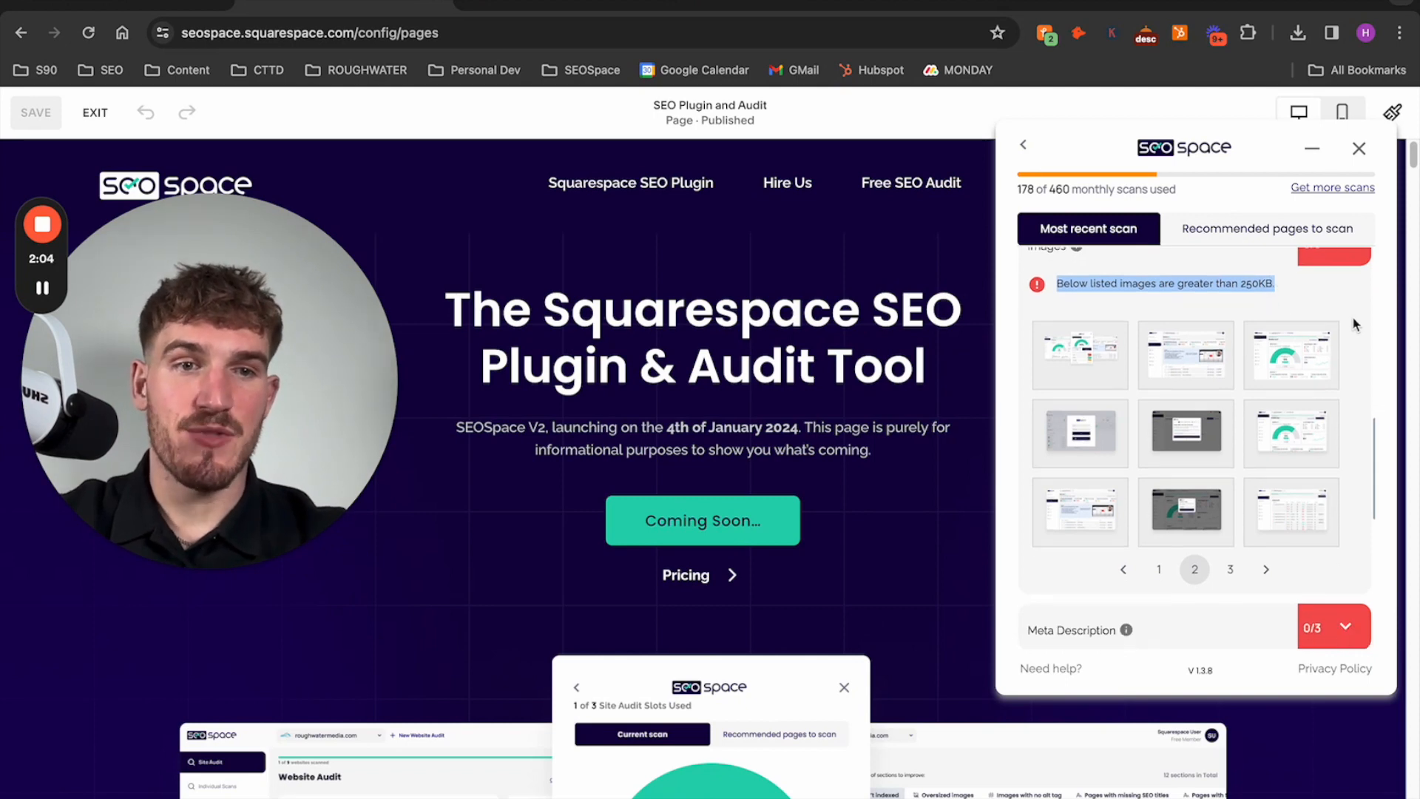
pyautogui.moveTo(1189, 359)
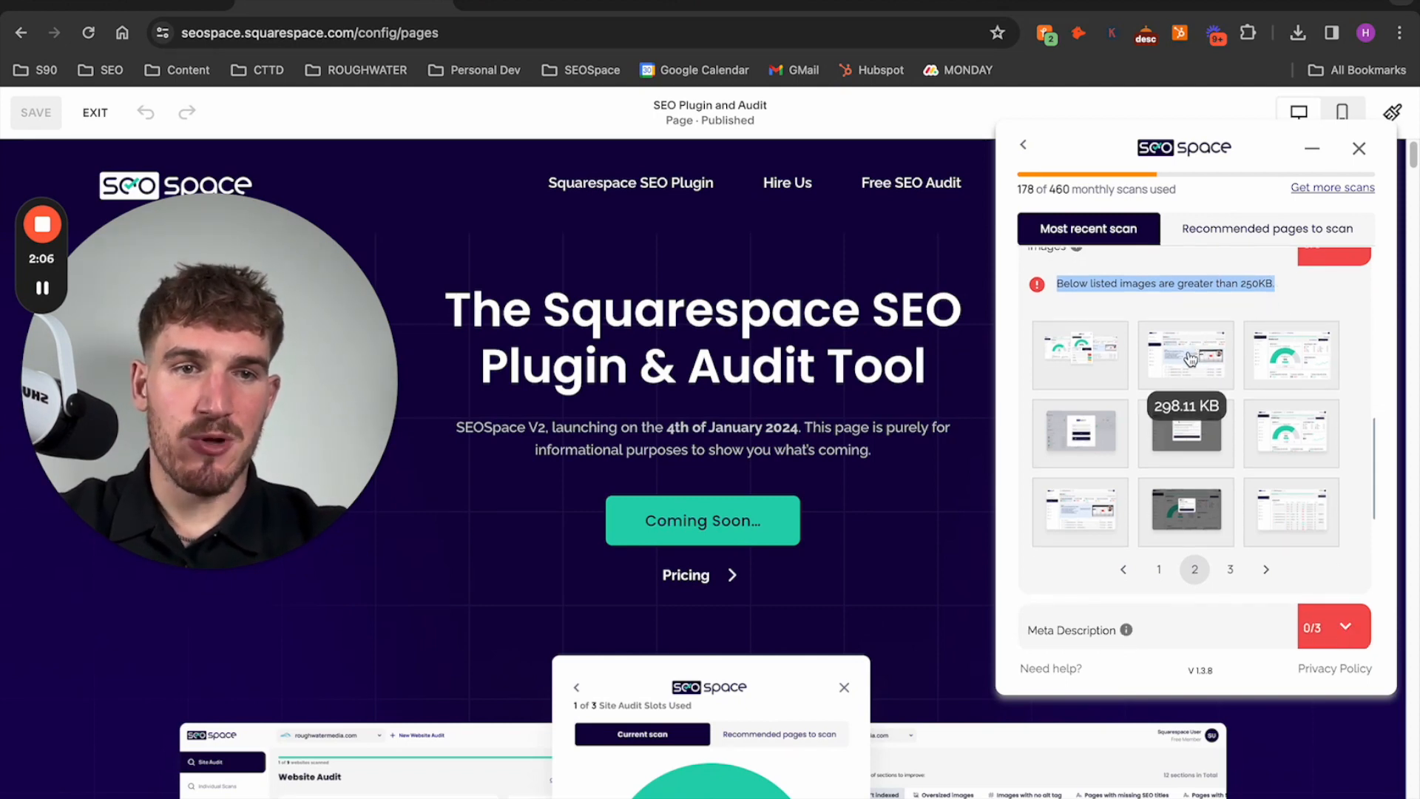
pyautogui.moveTo(1177, 362)
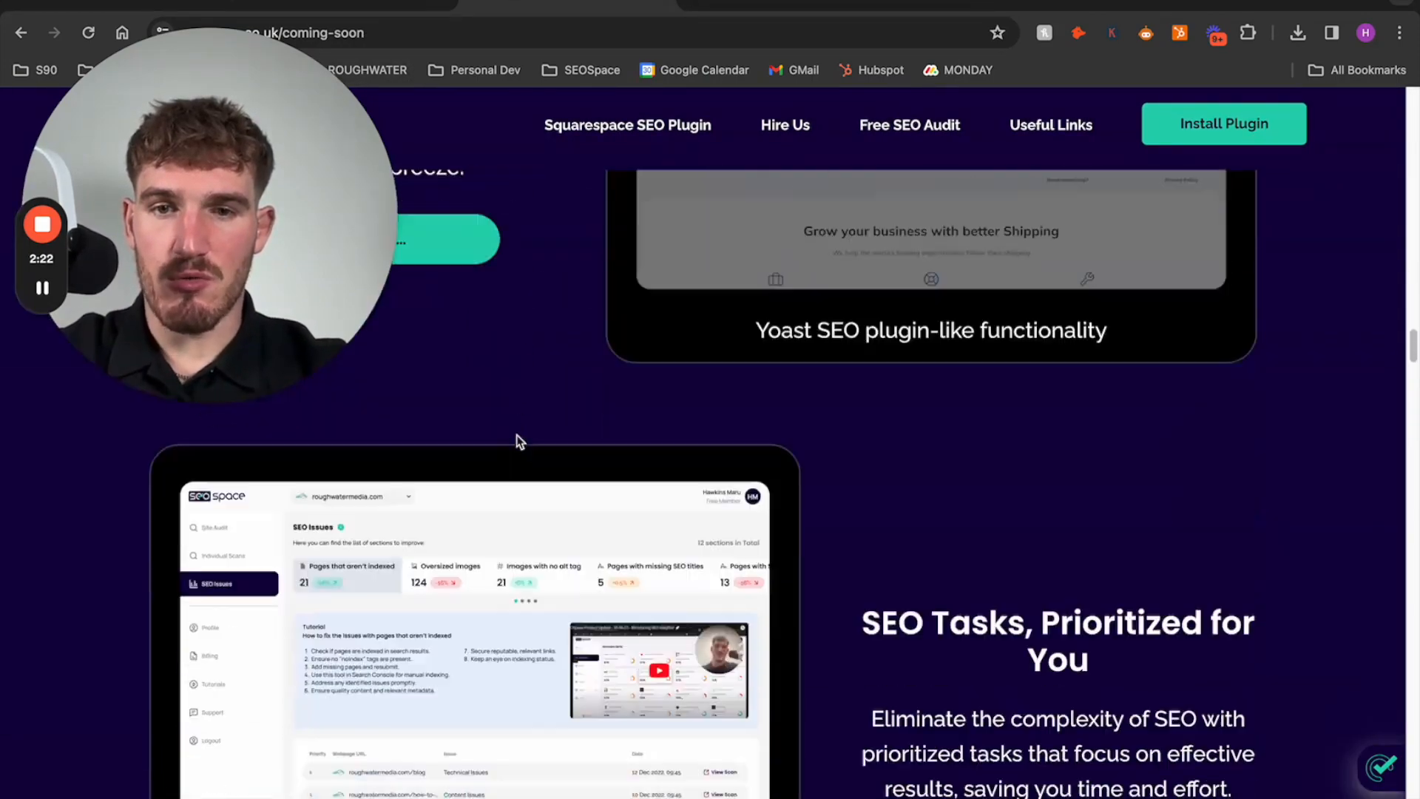
# Step: Open the SEO Tasks dashboard screenshot in its own tab and save it to the Desktop
pyautogui.scroll(-3)
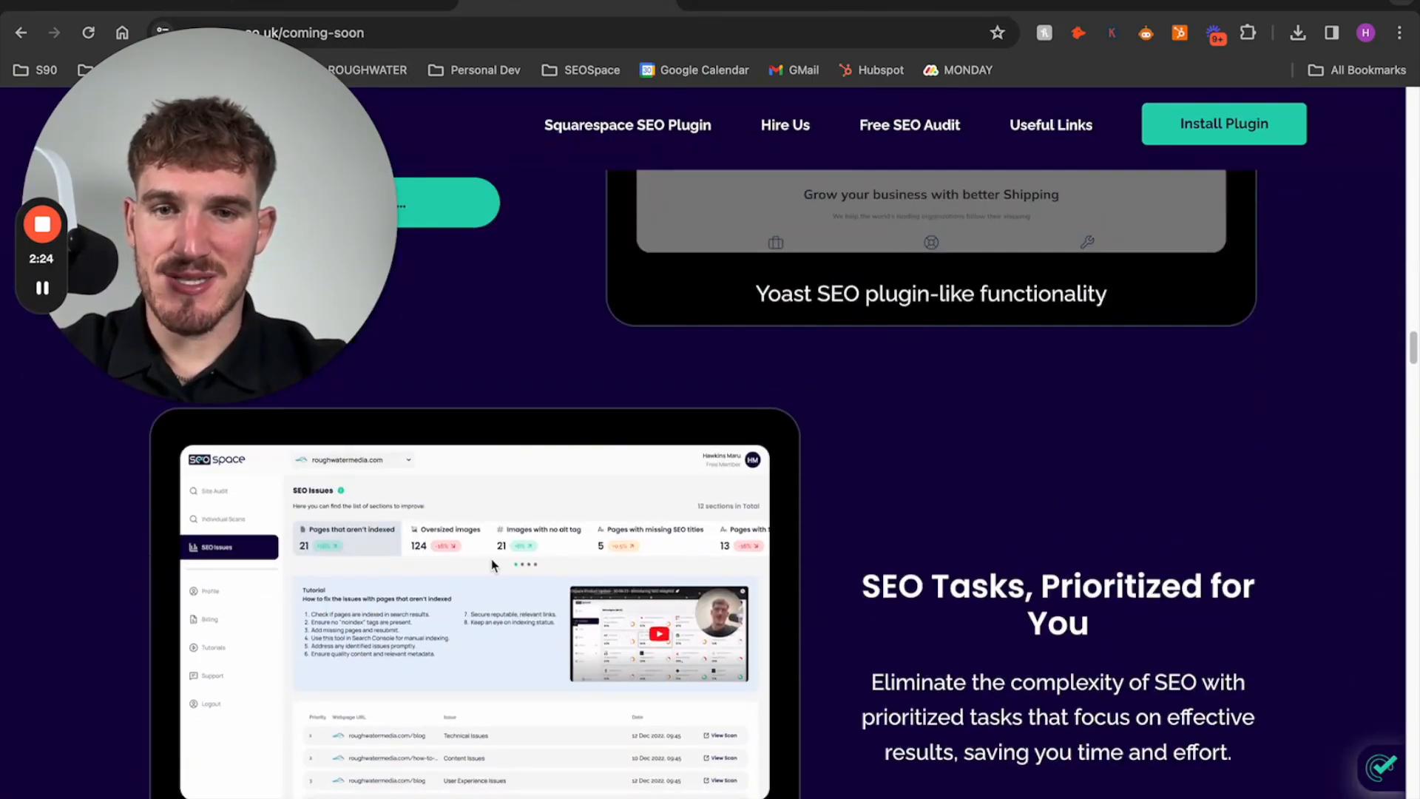
pyautogui.rightClick(492, 564)
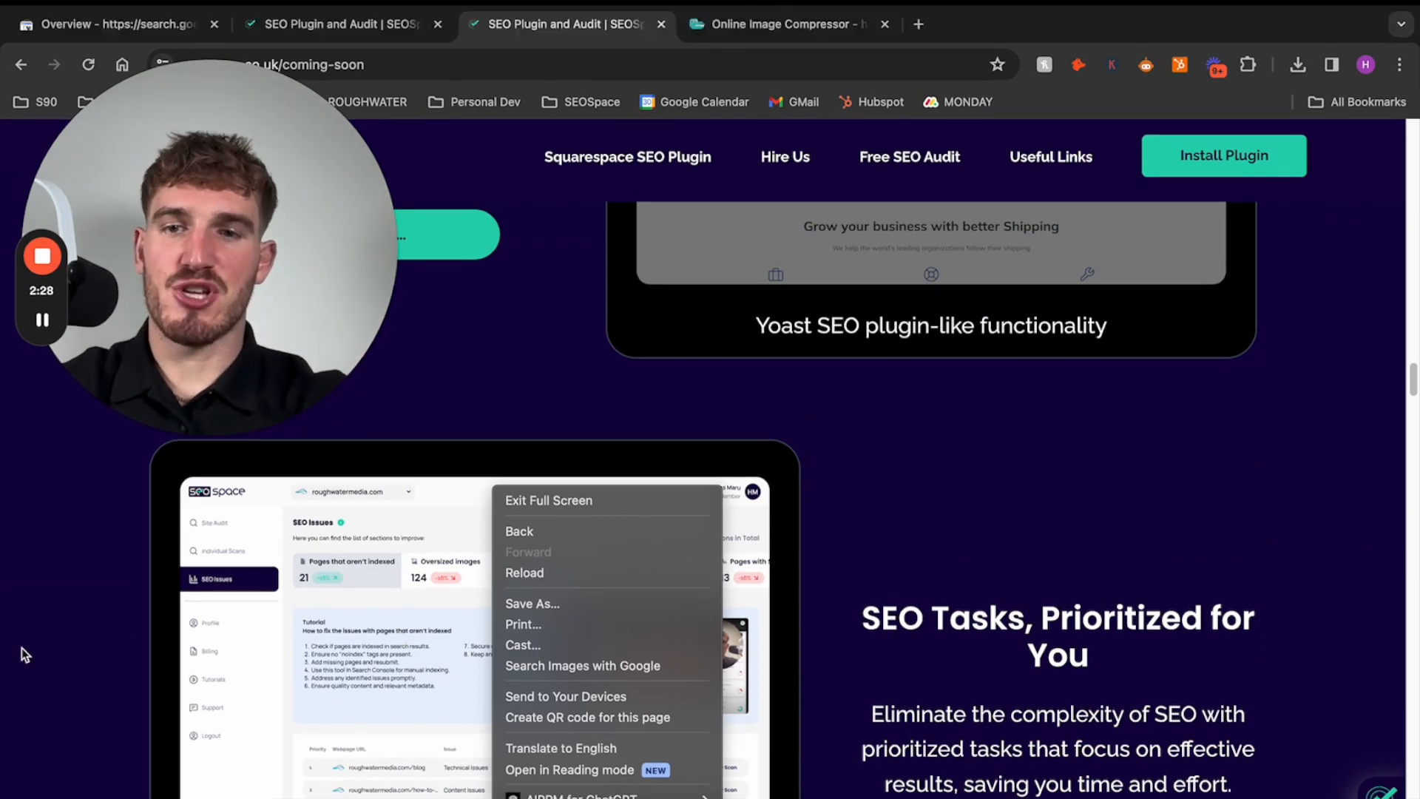
pyautogui.moveTo(373, 617)
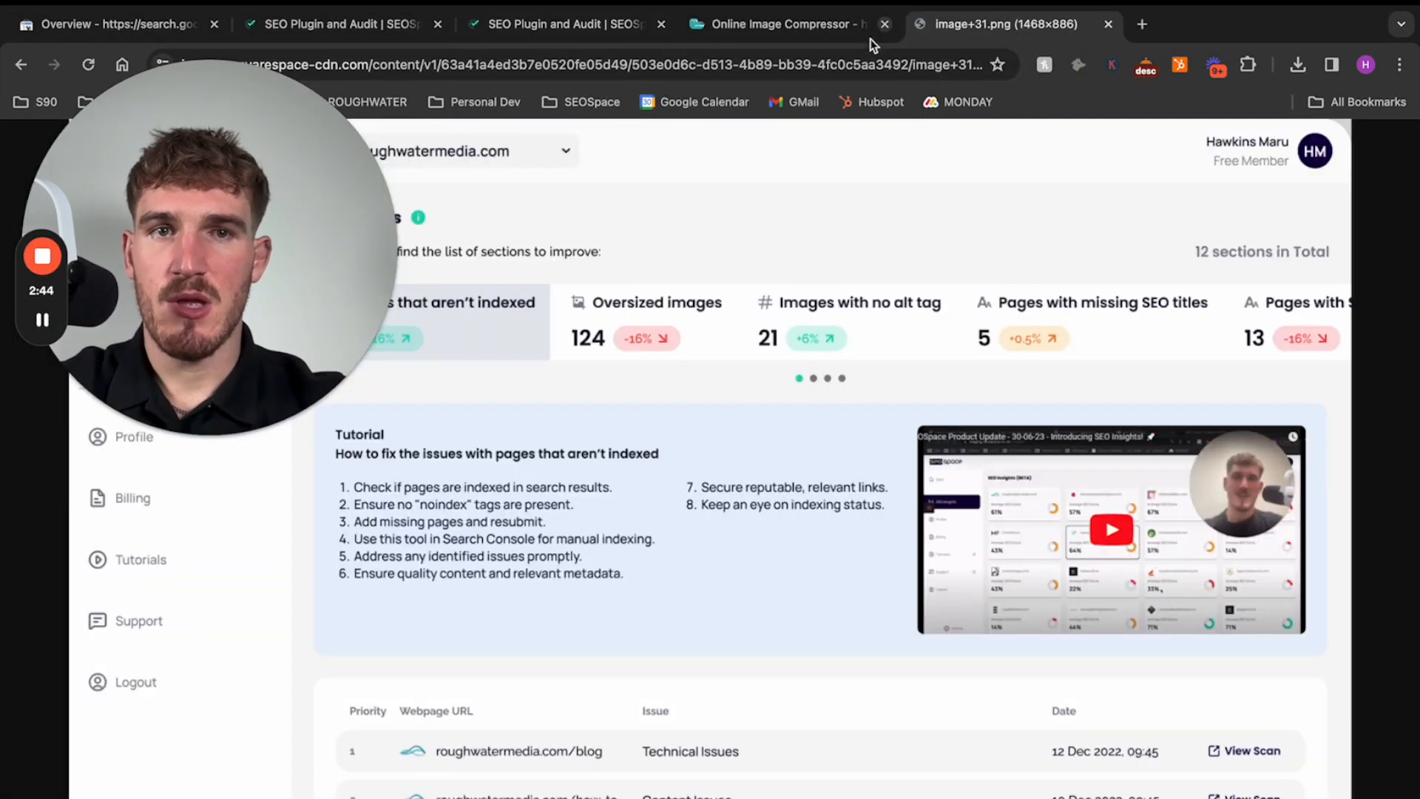
pyautogui.rightClick(725, 321)
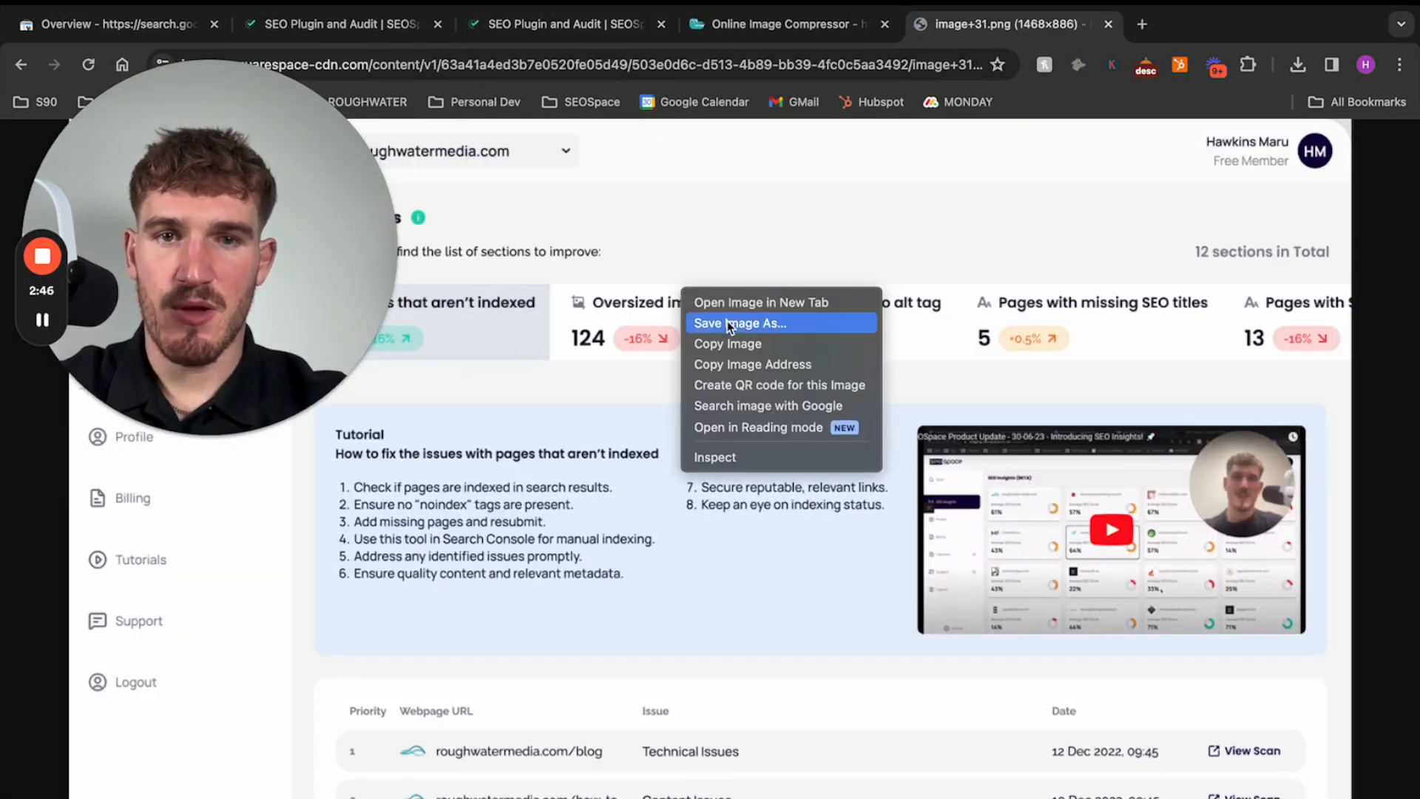
pyautogui.click(739, 323)
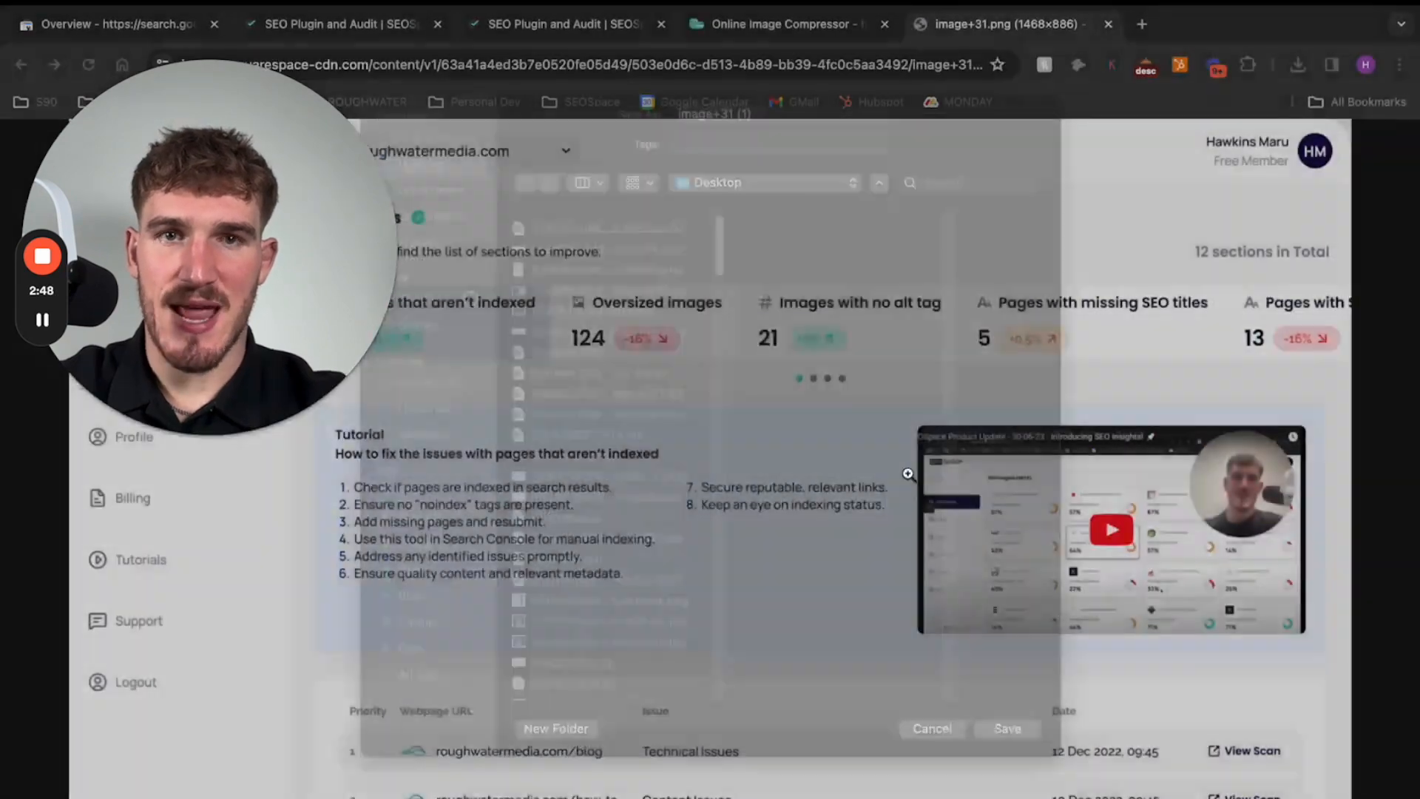
pyautogui.click(783, 24)
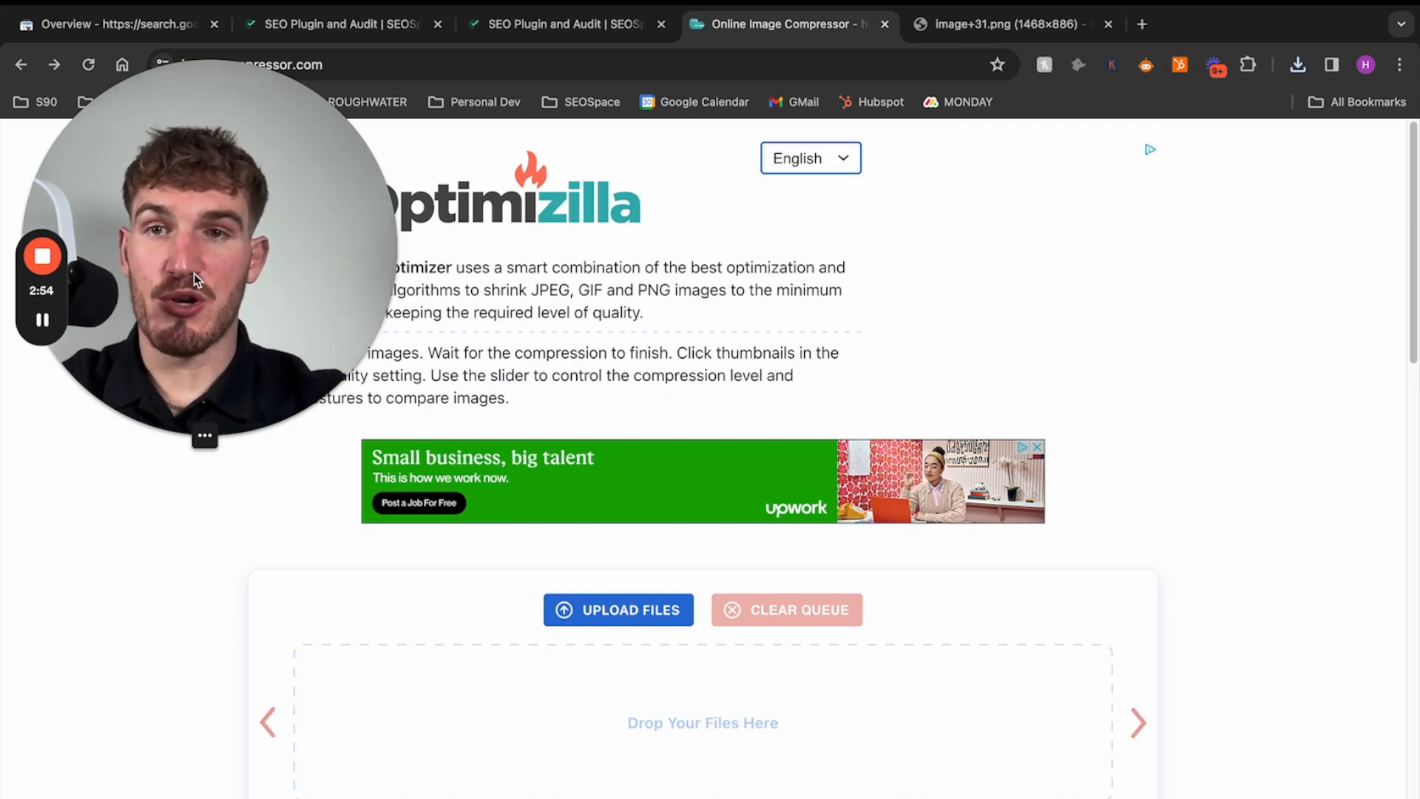
pyautogui.moveTo(949, 172)
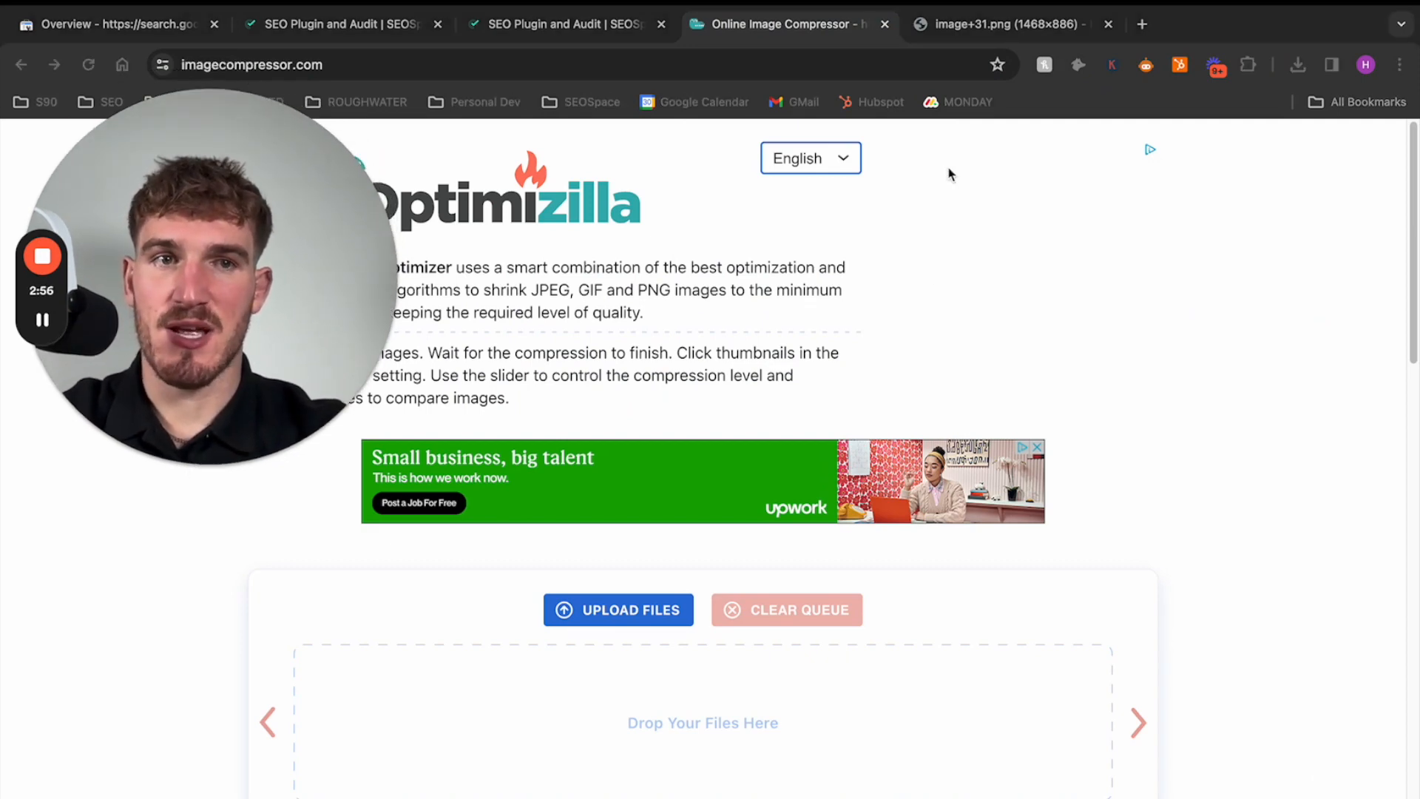
# Step: Upload image+31 (1).png to Optimizilla, compressing it 69% from 298 KB to 93 KB
pyautogui.click(1297, 64)
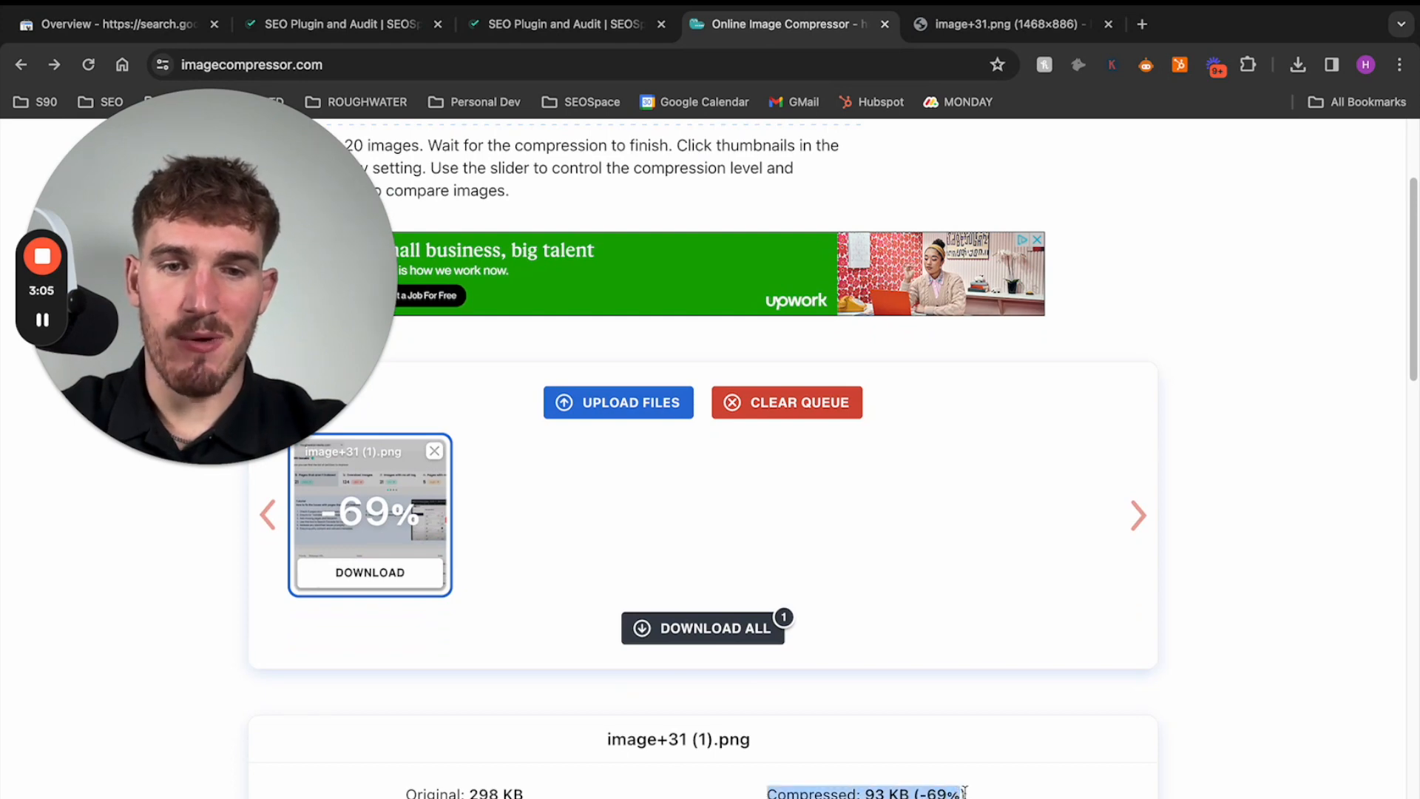
pyautogui.moveTo(422, 632)
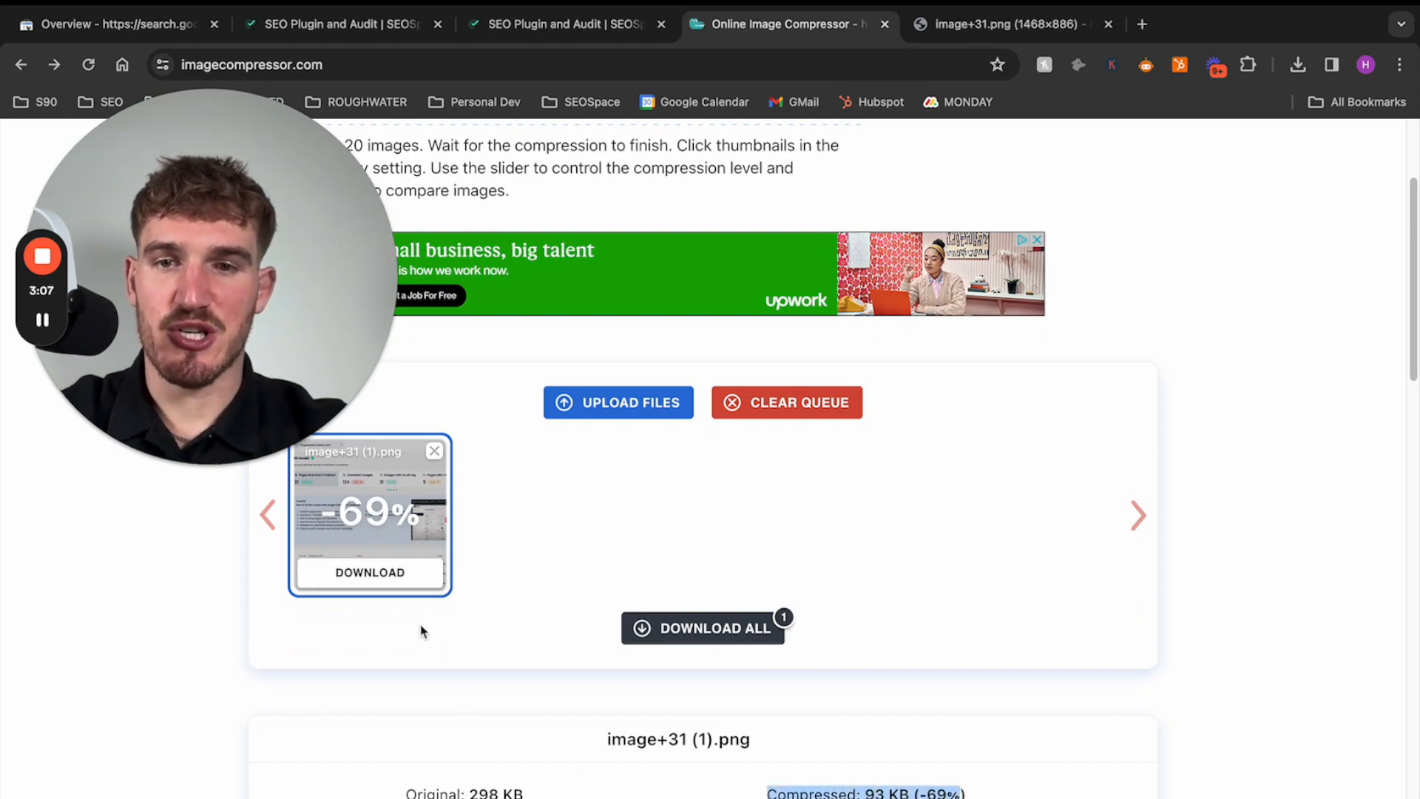
pyautogui.click(370, 572)
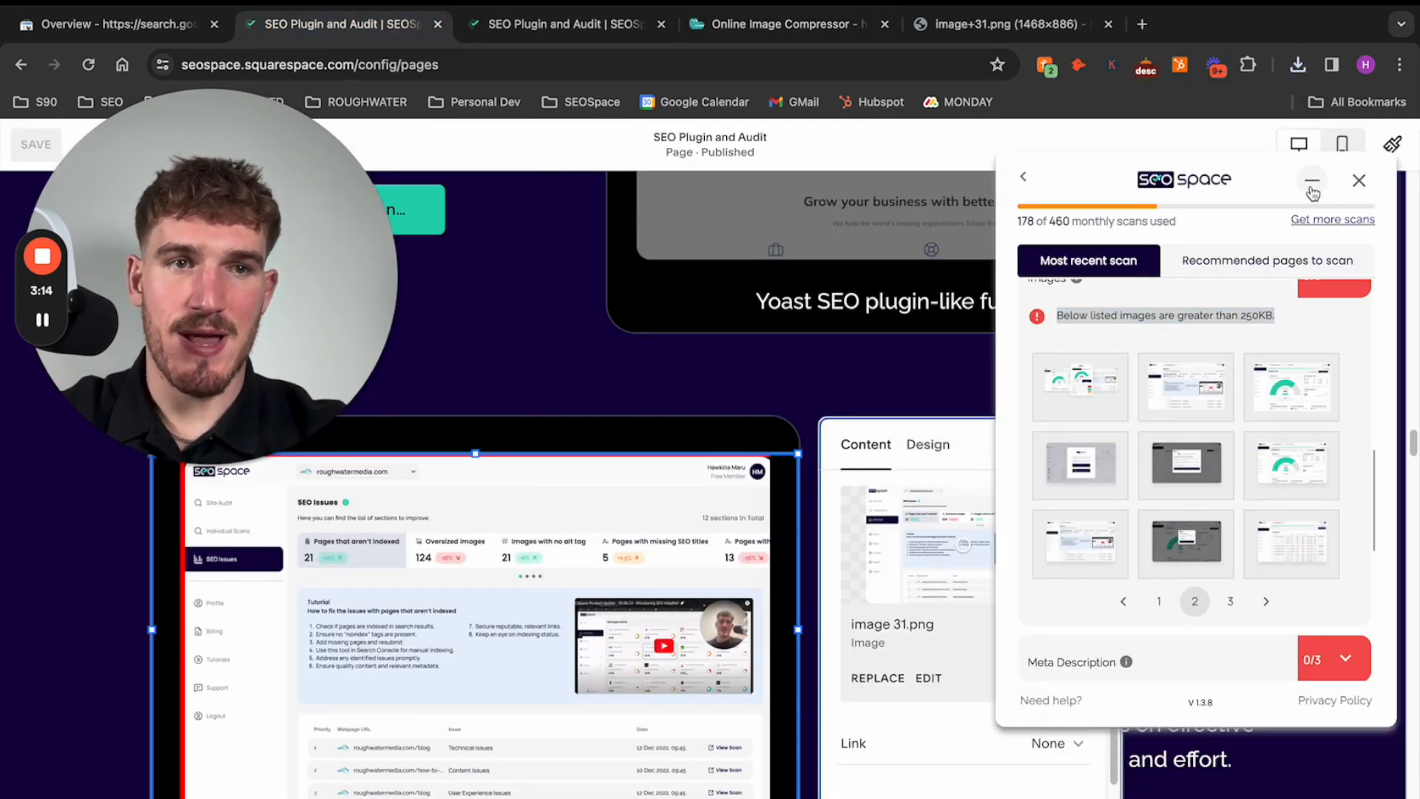
# Step: Collapse SEOSpace and replace the image block with the renamed 'SEOSpace dashboard SEO Tasks' file
pyautogui.click(1311, 180)
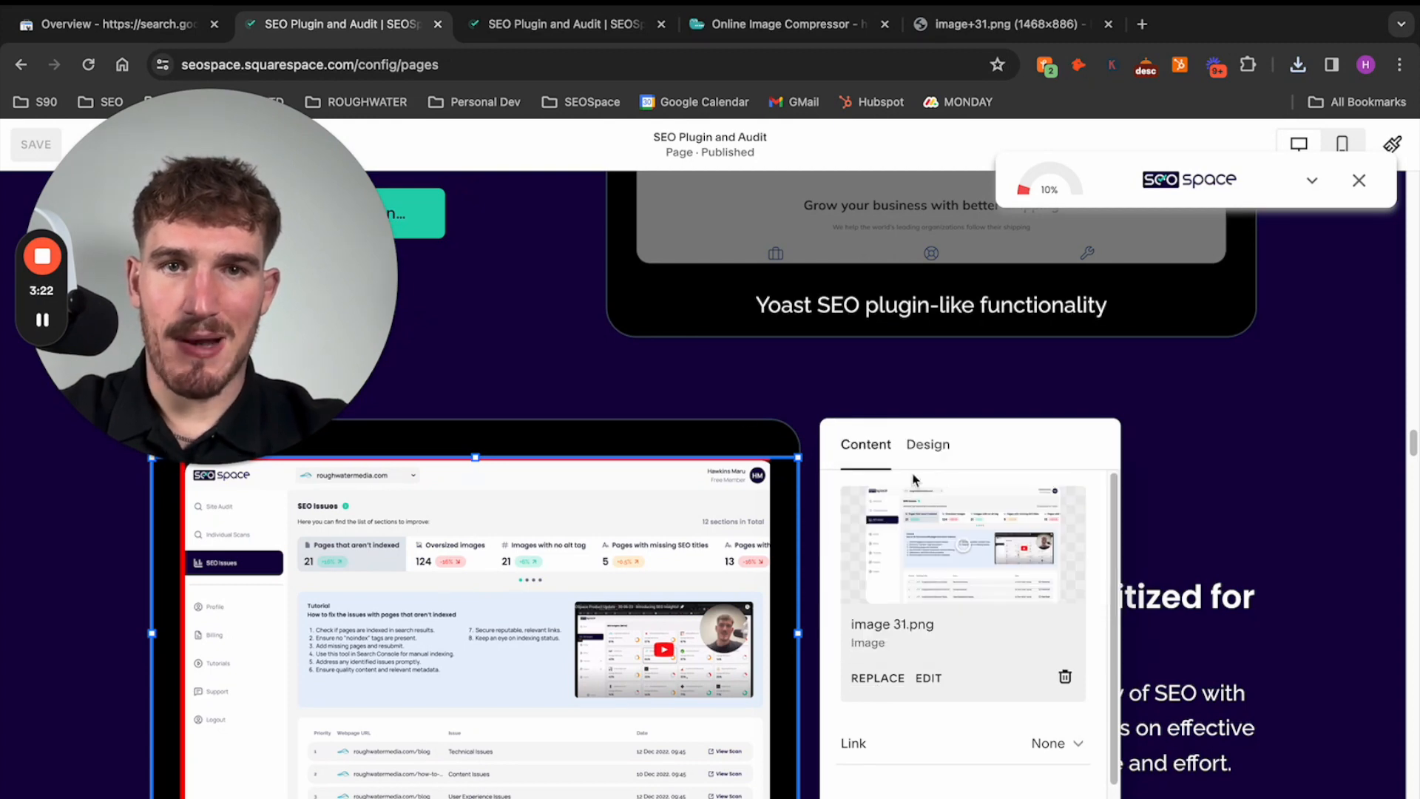
pyautogui.rightClick(474, 211)
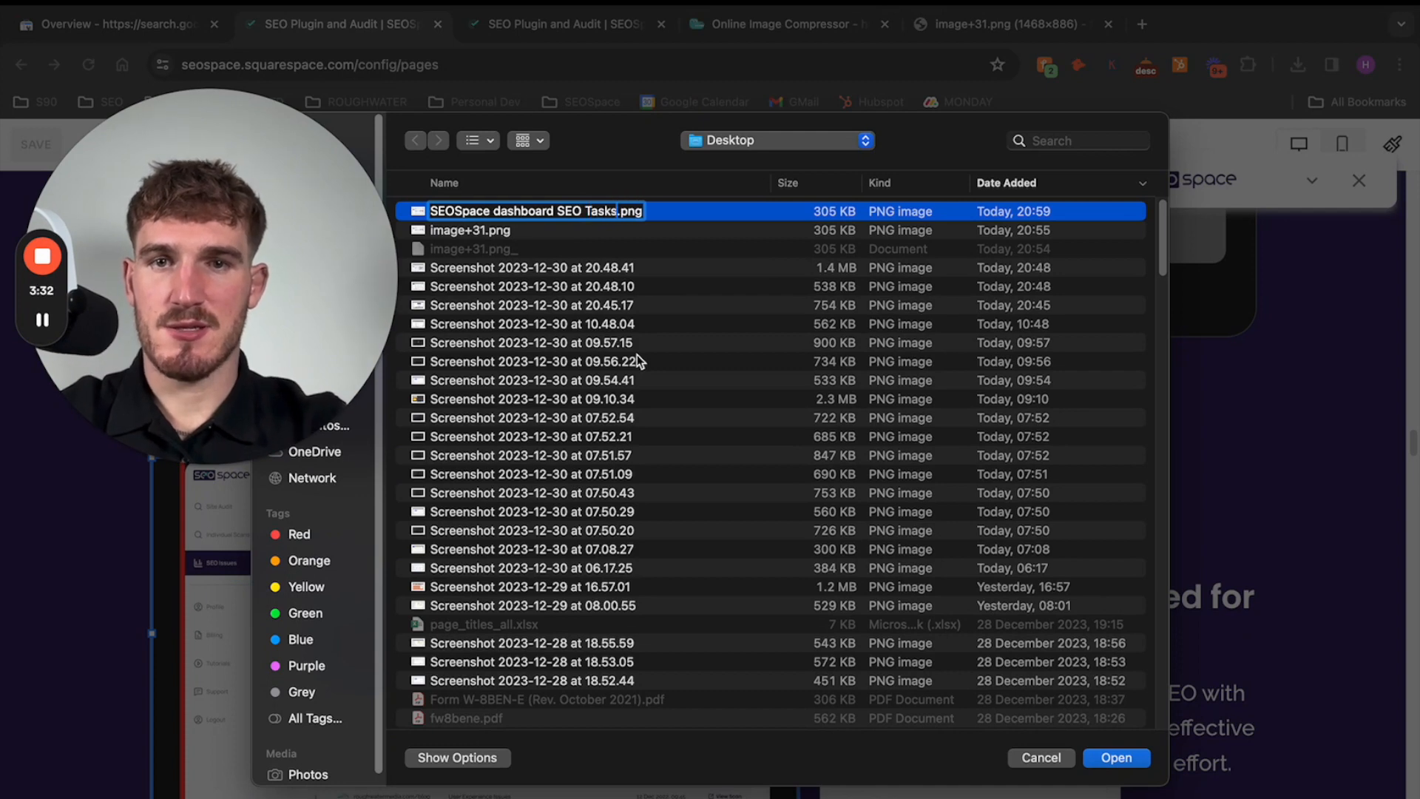
pyautogui.click(1116, 757)
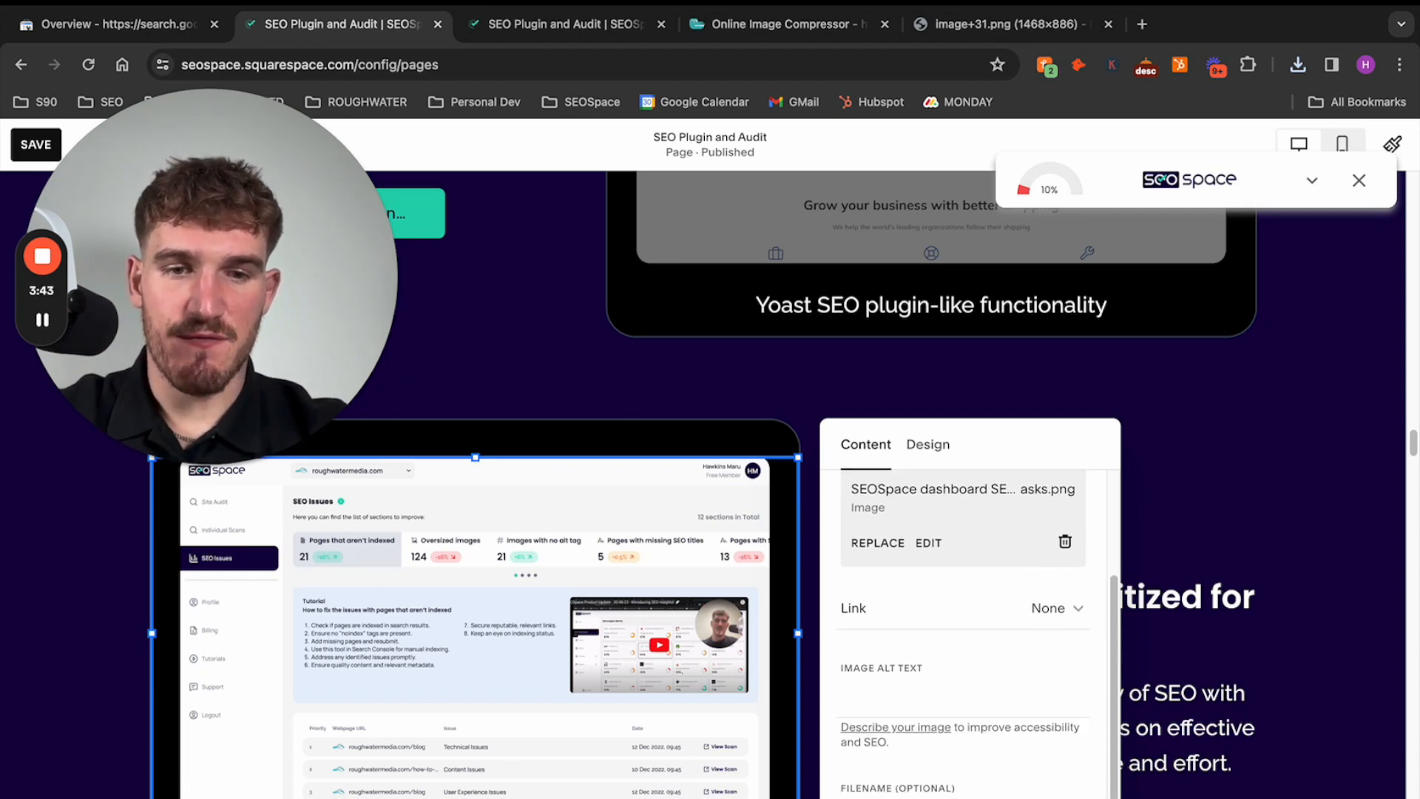
pyautogui.write('SEOSpade dashboard SEO Tasks')
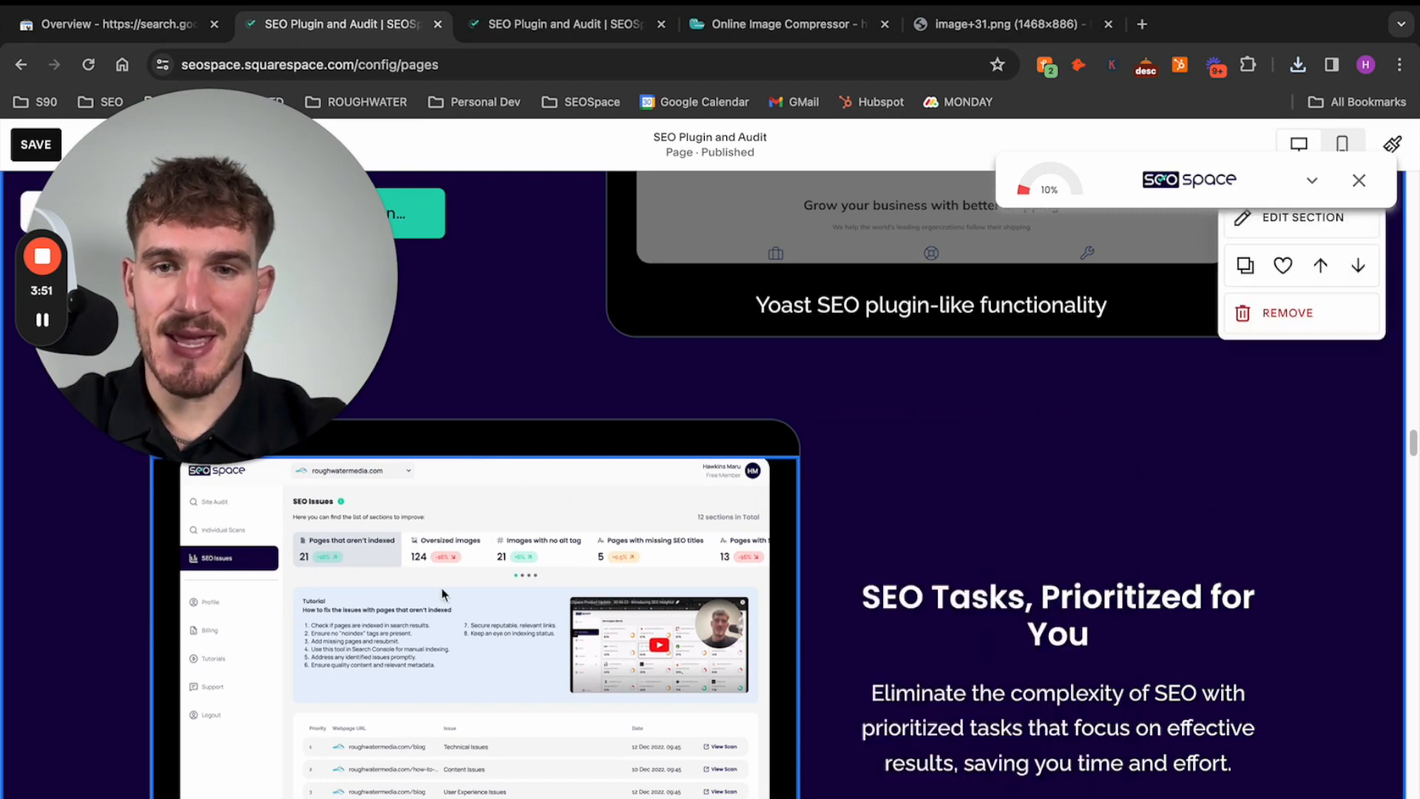
pyautogui.moveTo(781, 537)
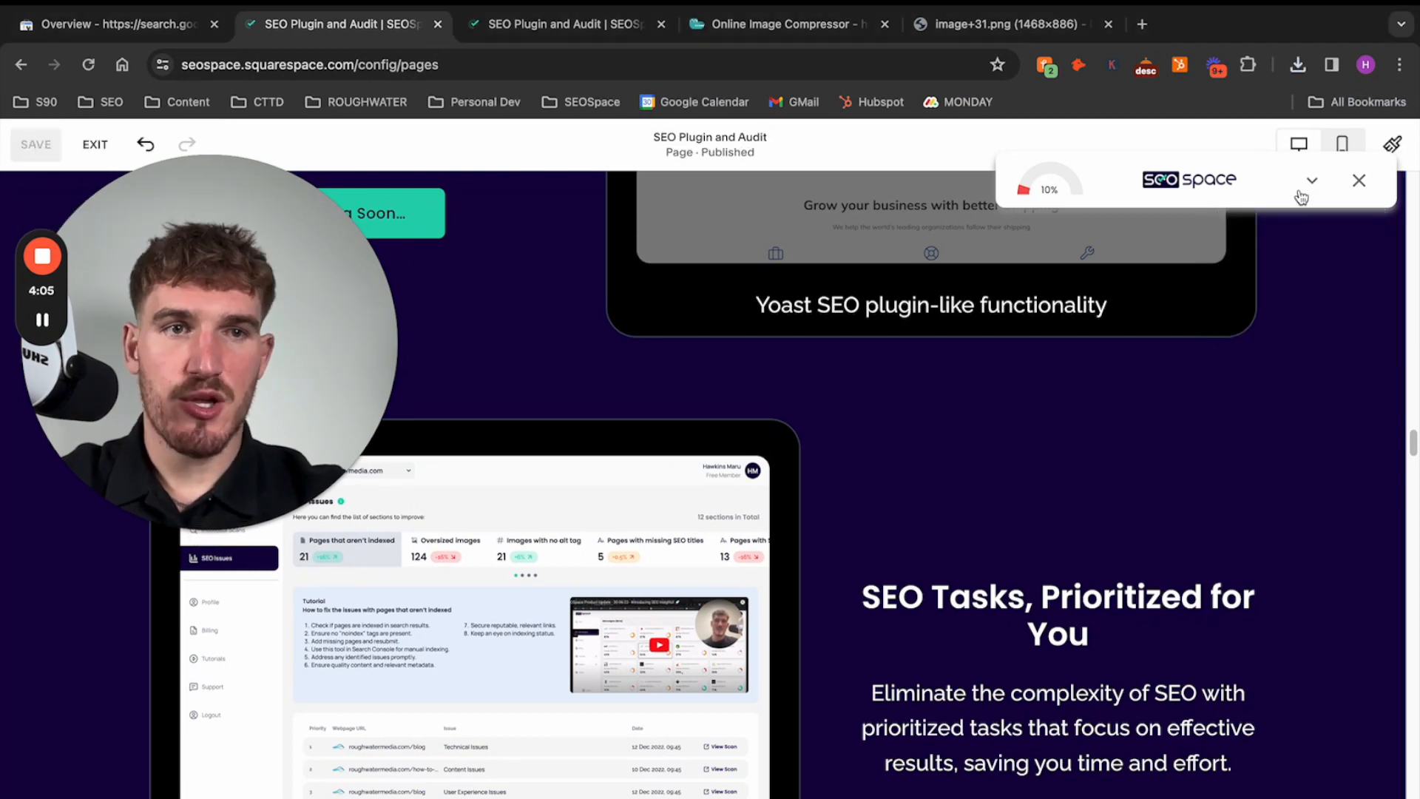
# Step: Expand the SEOSpace panel and run a premium re-scan of the page
pyautogui.click(1312, 180)
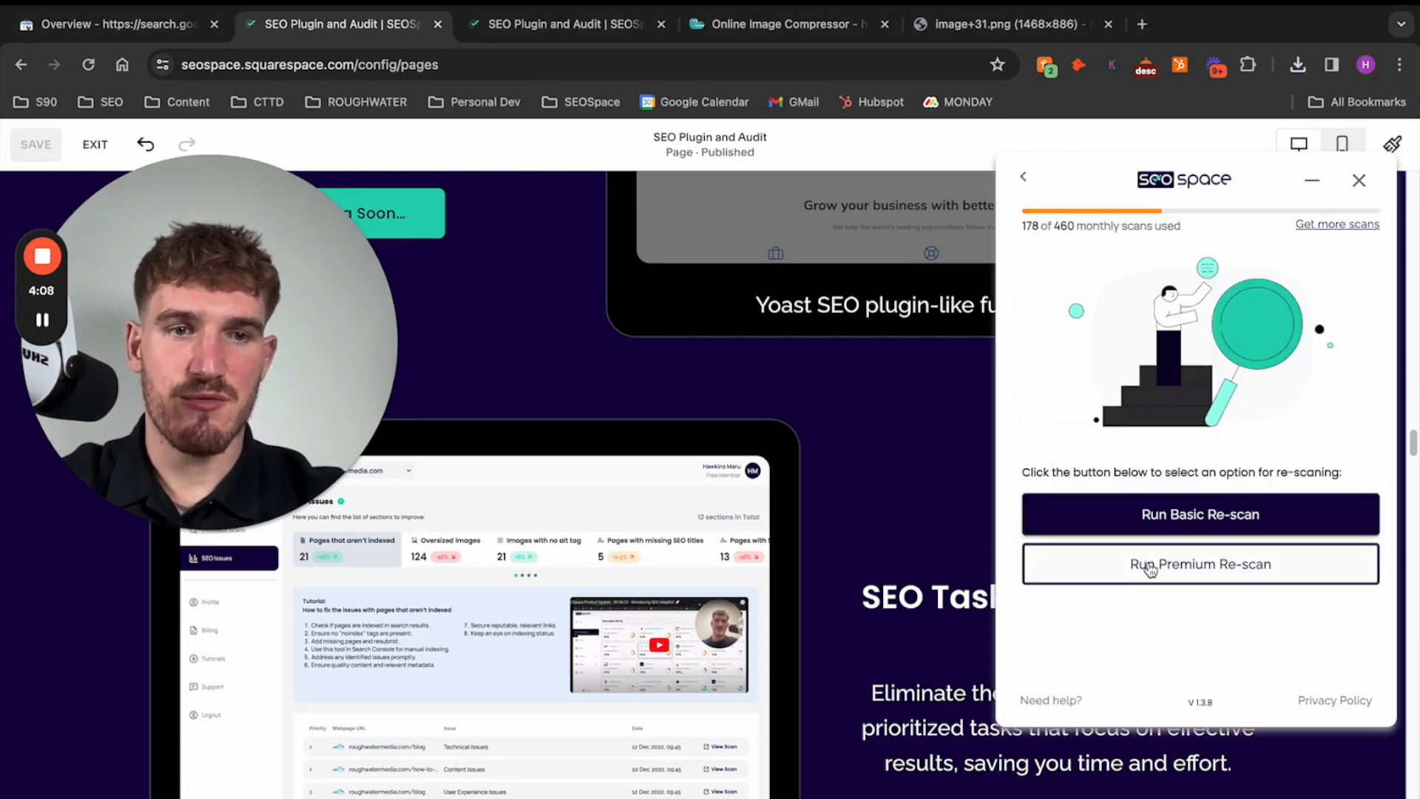
pyautogui.click(1199, 565)
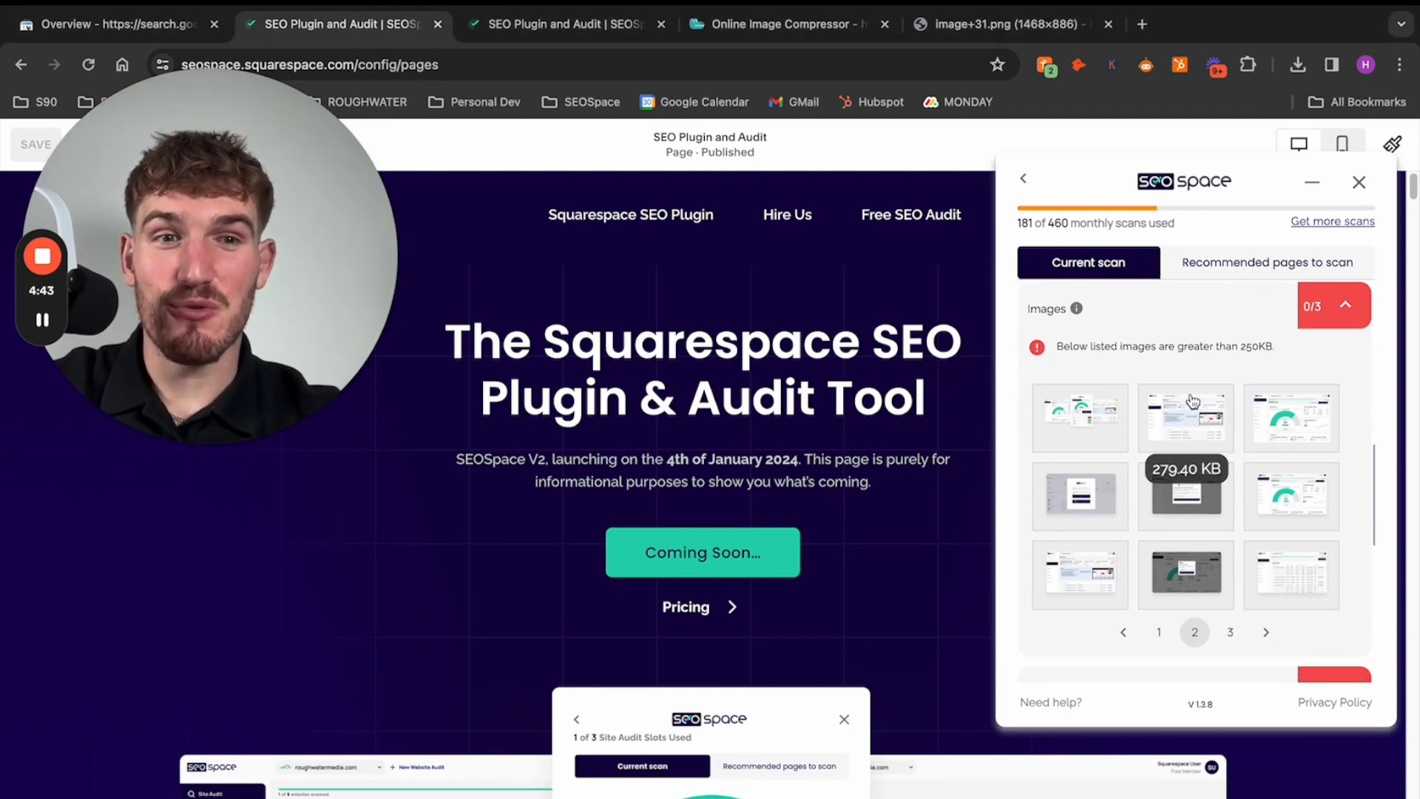
pyautogui.moveTo(1201, 361)
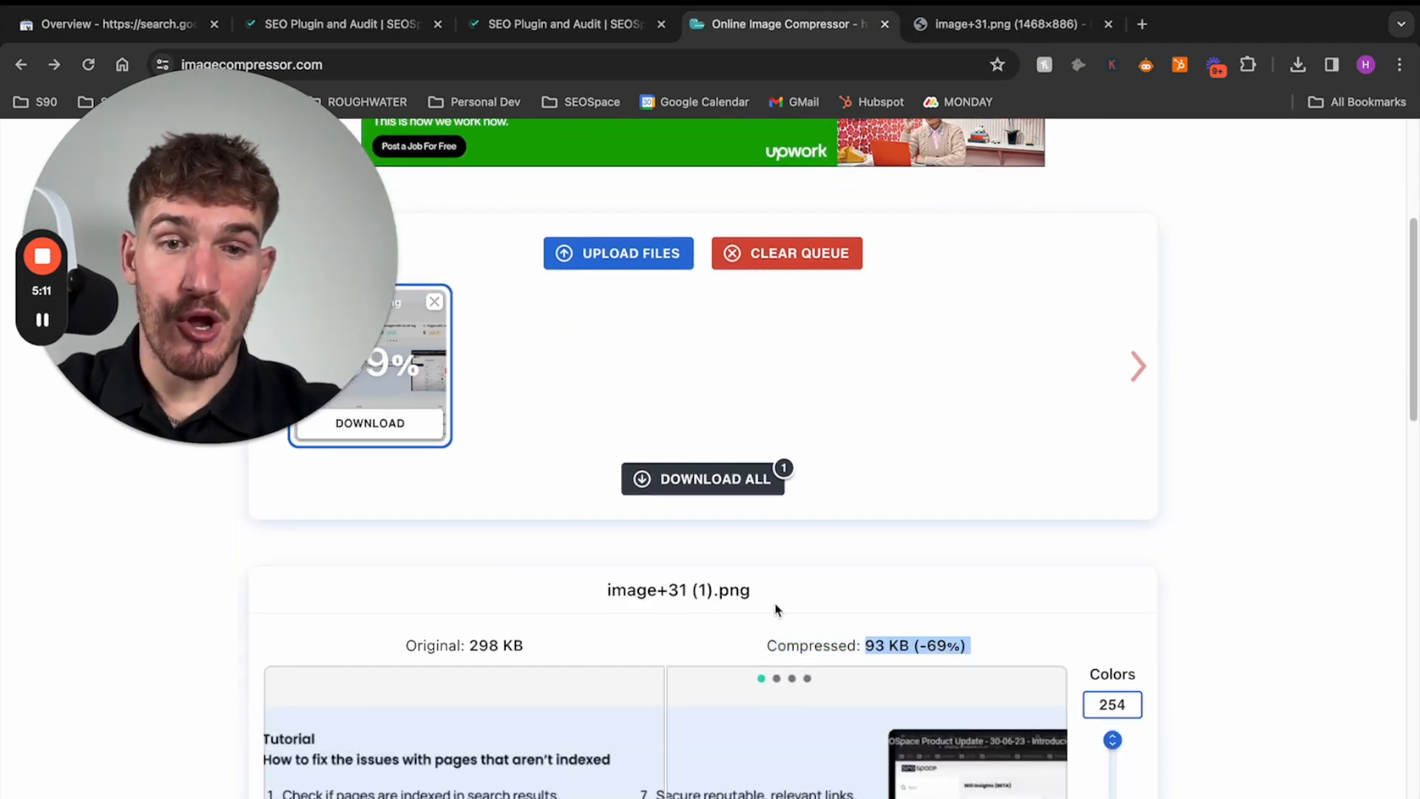
# Step: Save the live page's SEO Tasks image to disk as SEOSpace+dashboard+SEO+Tasks.png
pyautogui.click(335, 25)
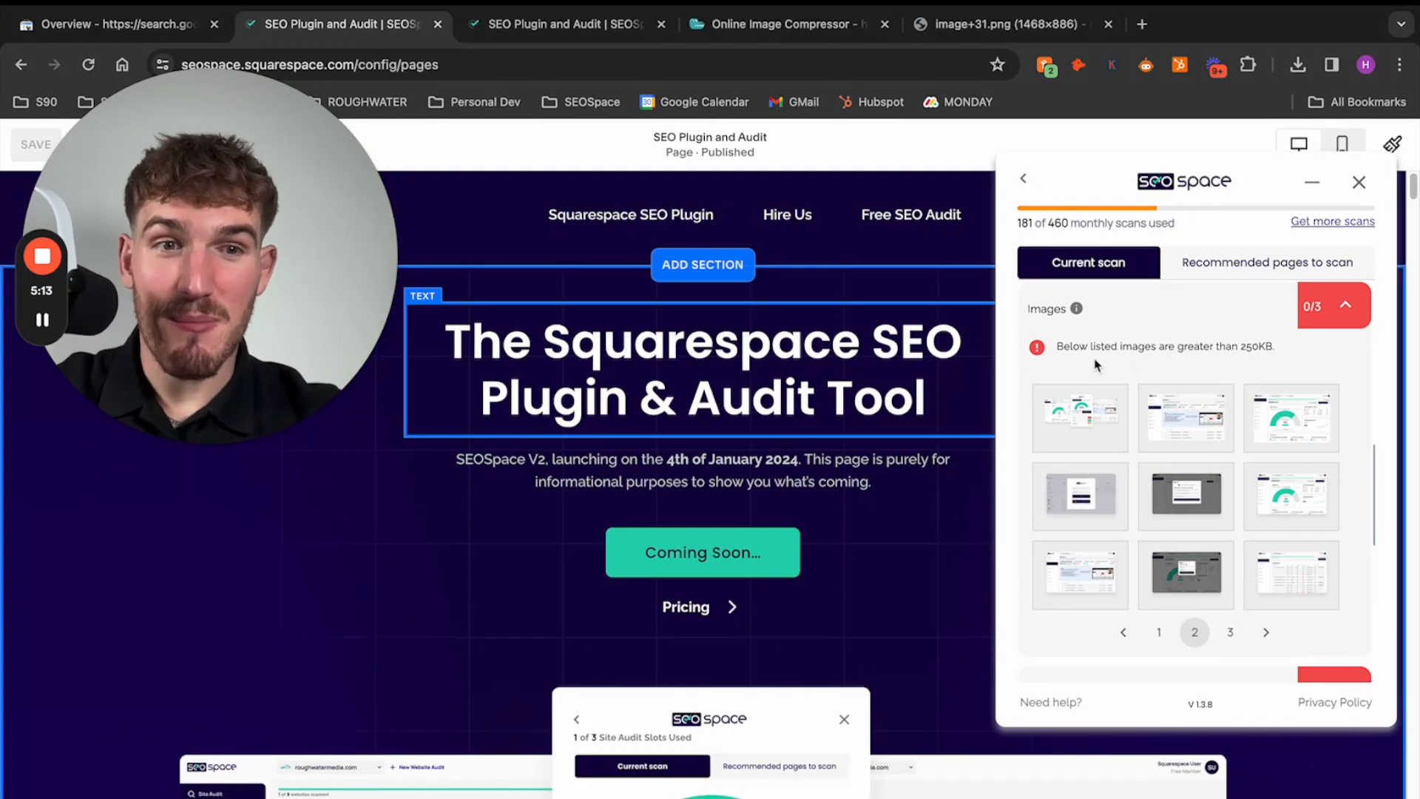
pyautogui.moveTo(1192, 425)
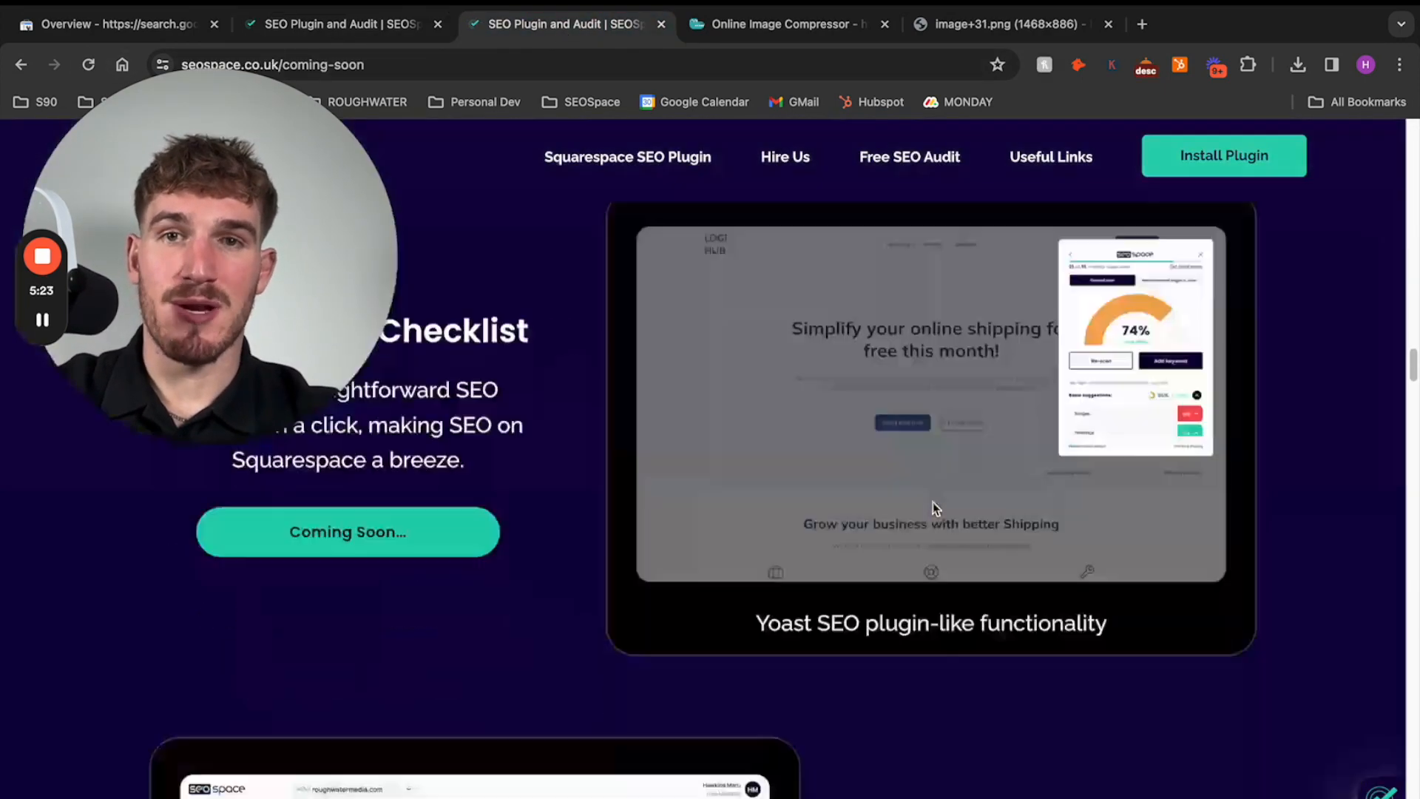
pyautogui.scroll(-3)
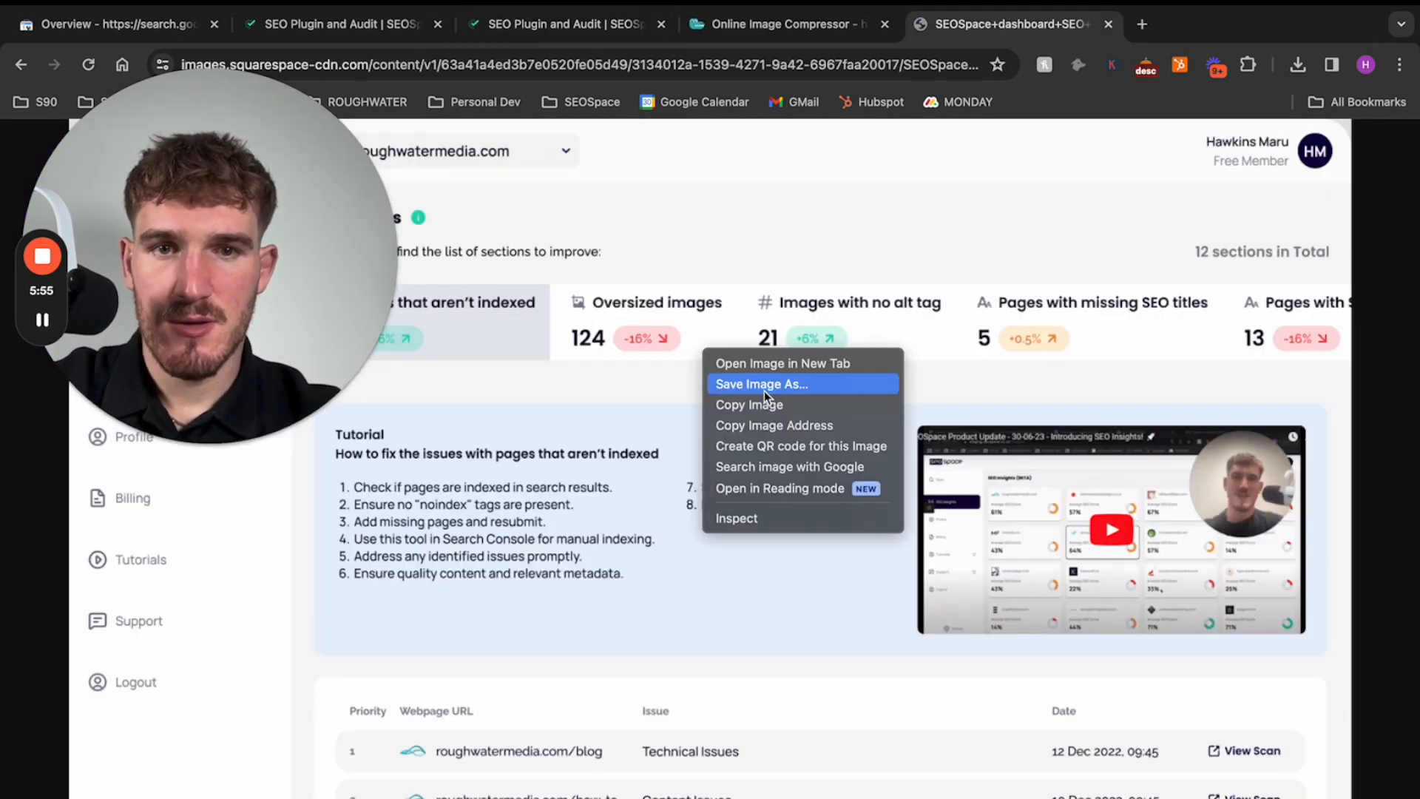
pyautogui.click(761, 384)
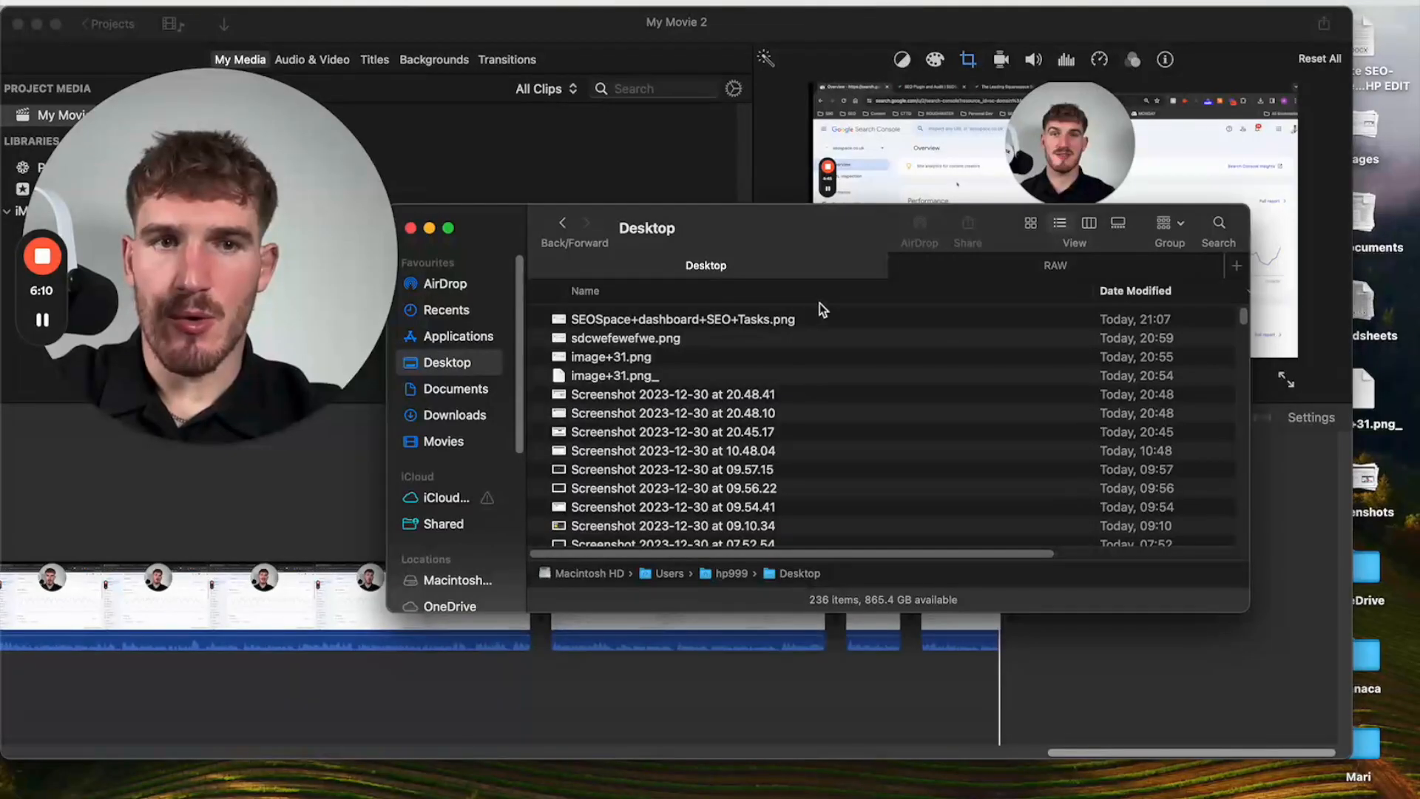
# Step: Check the saved PNG in Finder, then scroll back to Optimizilla's -69% result
pyautogui.click(683, 320)
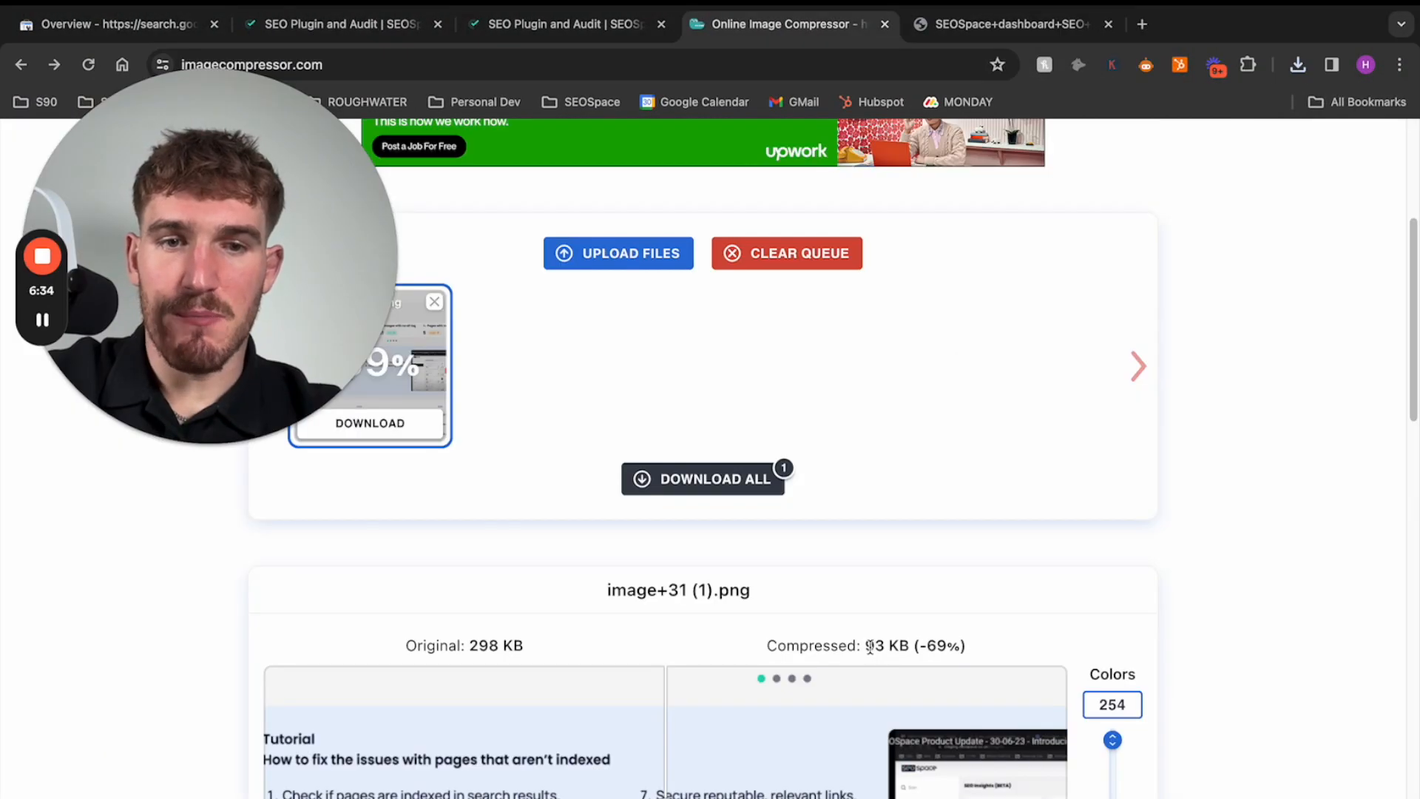
pyautogui.scroll(3)
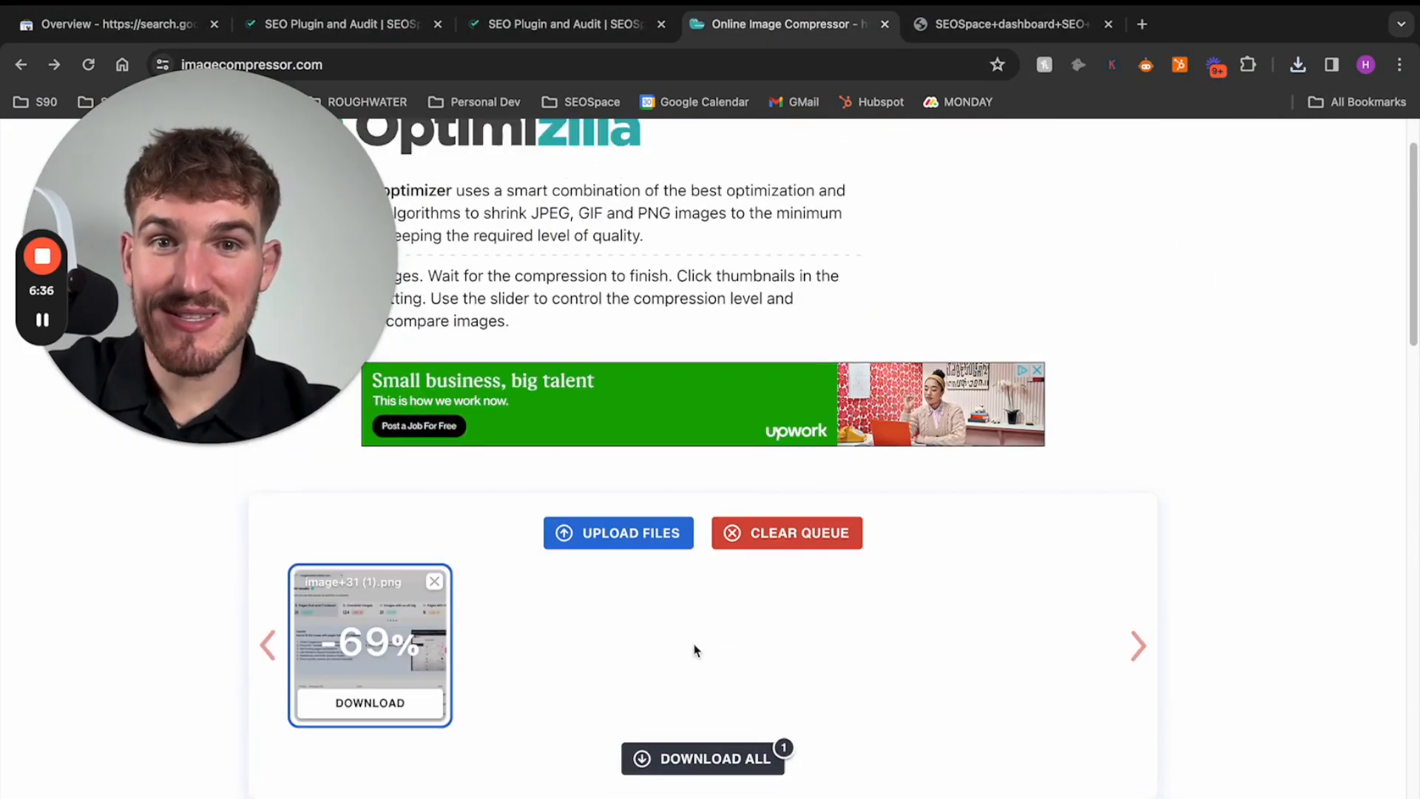